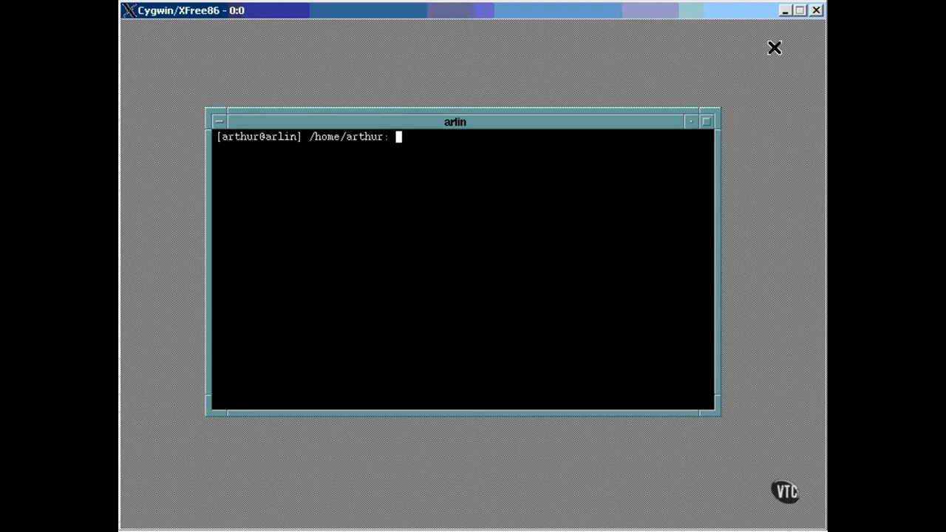
# - Change the working directory to /home/files and list its contents
pyautogui.write('c')
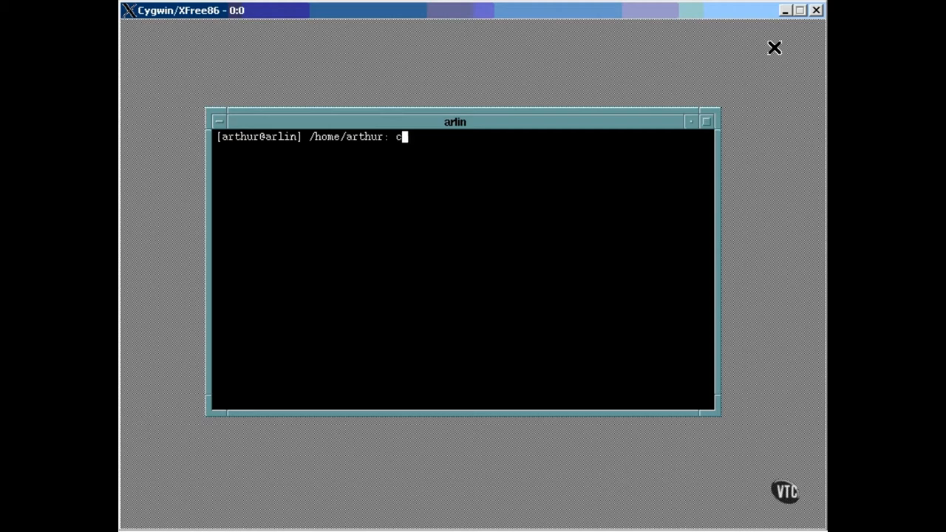
pyautogui.write('d /h')
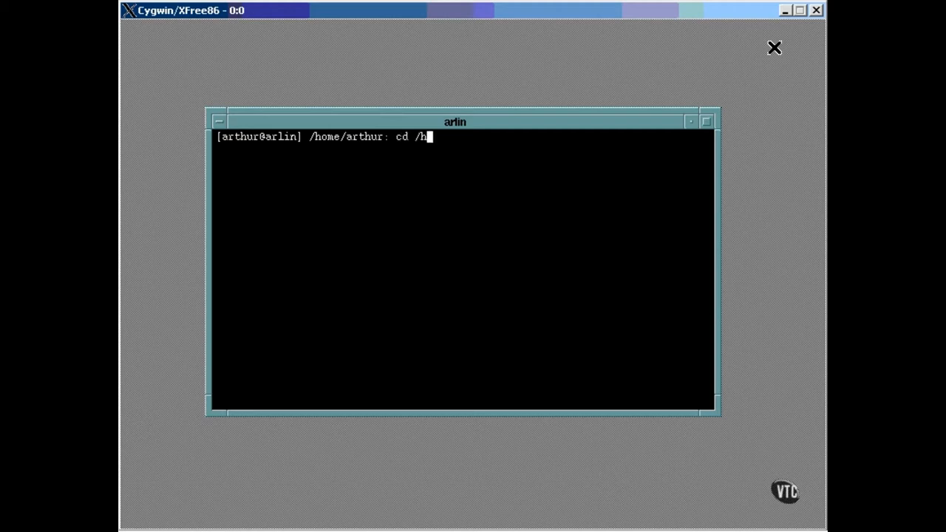
pyautogui.write('ome/file')
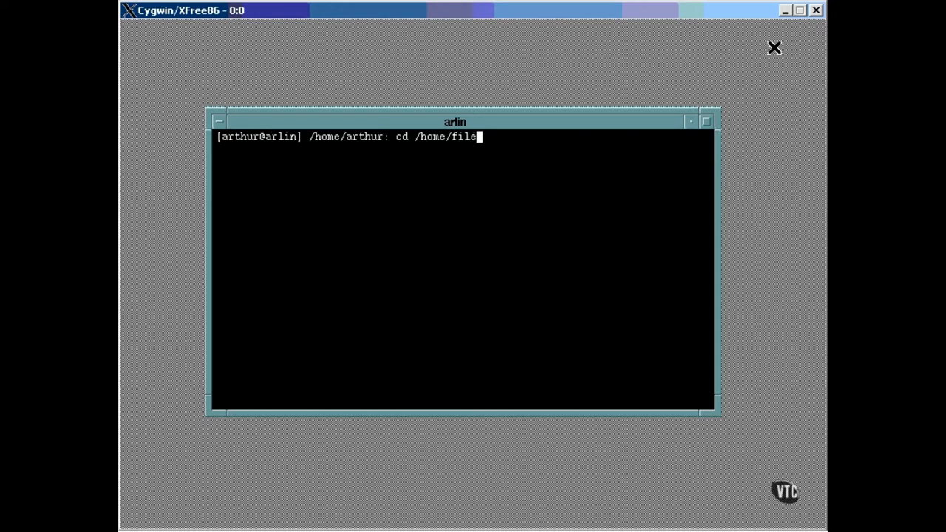
pyautogui.press('Return')
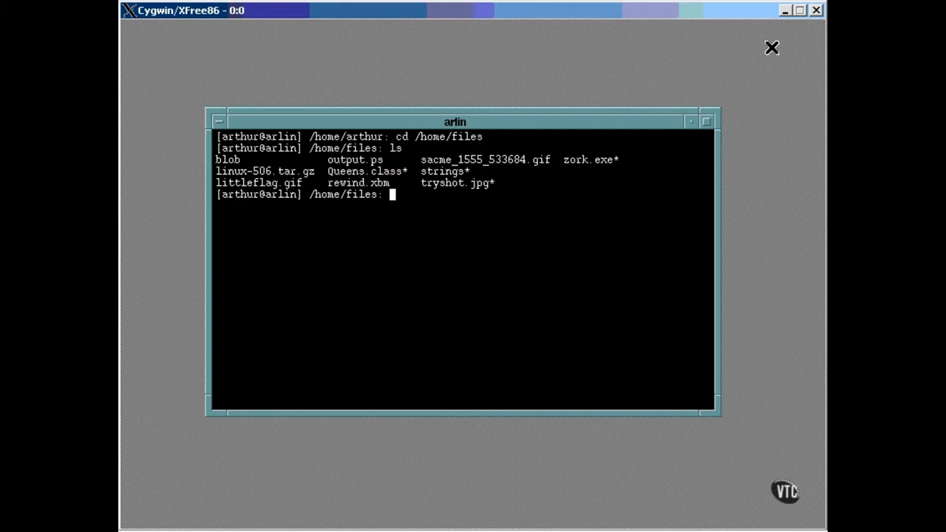
# - Run file * to report the type of every file (GIF, JPEG, ELF executable)
pyautogui.write('file *')
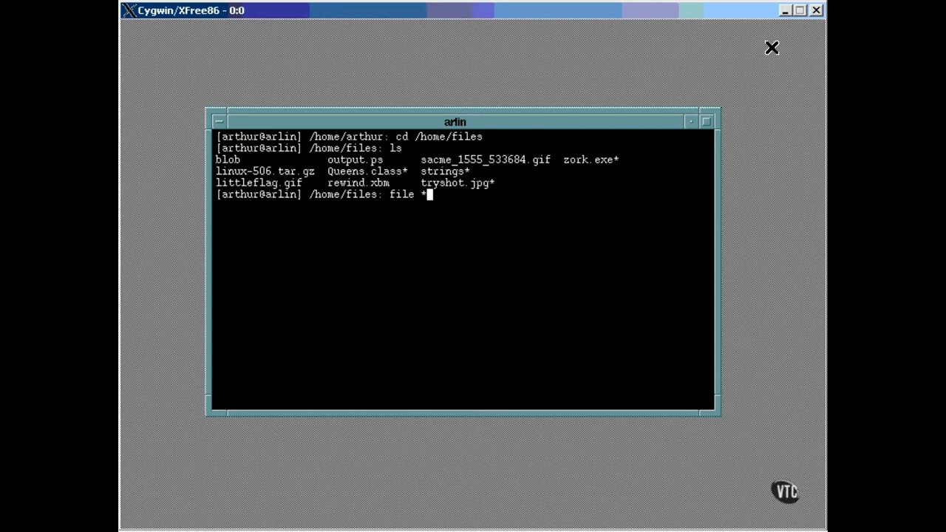
pyautogui.press('Return')
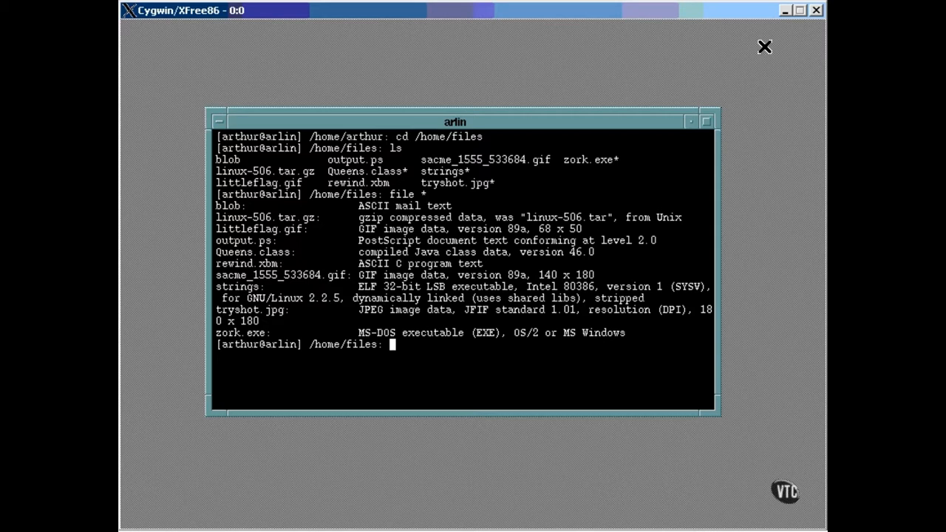
# - Rename zork.exe to zork.jpg with mv and check file still reports an MS-DOS executable
pyautogui.write('mv zor')
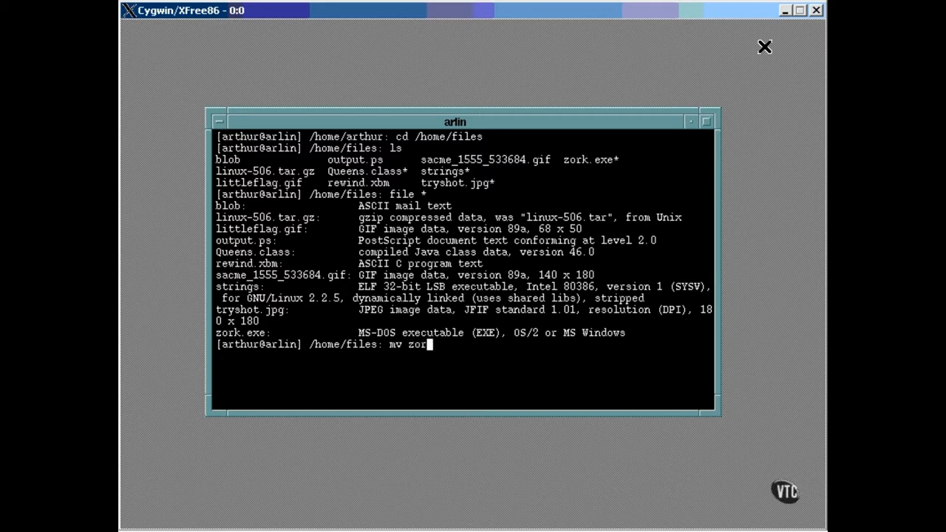
pyautogui.write('k.e')
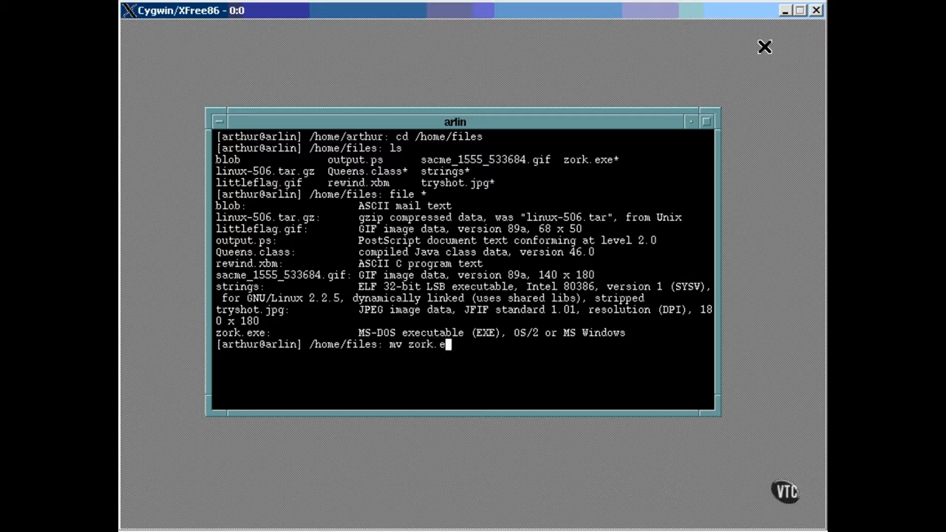
pyautogui.write('xe zork.')
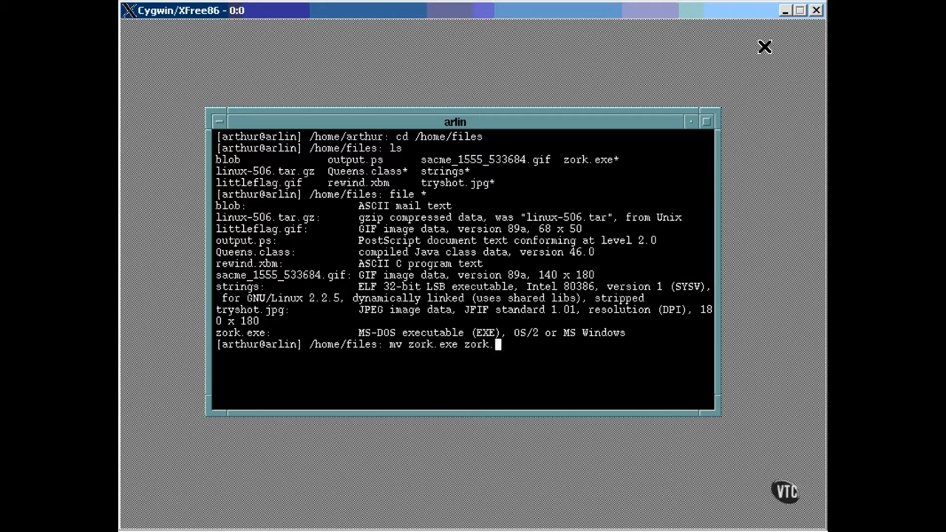
pyautogui.press('Return')
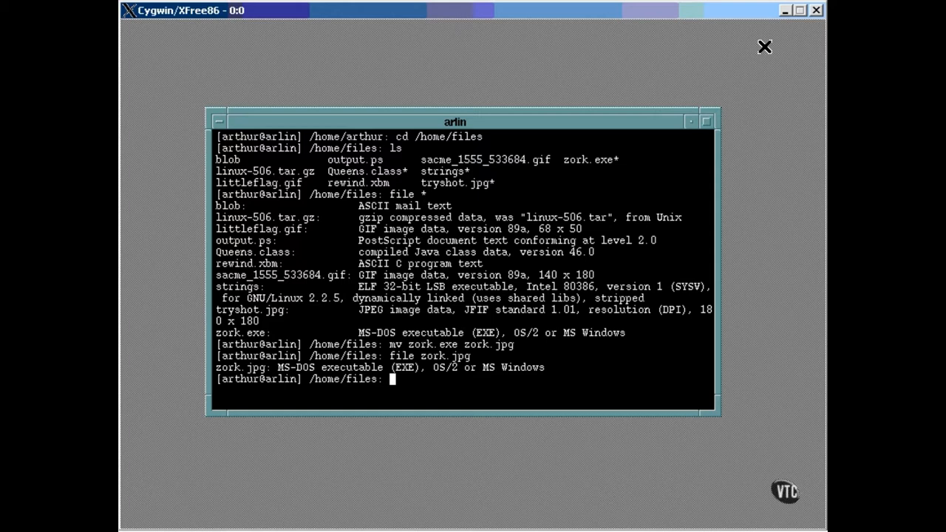
# - View /usr/share/magic in the more pager and start a search
pyautogui.write('more')
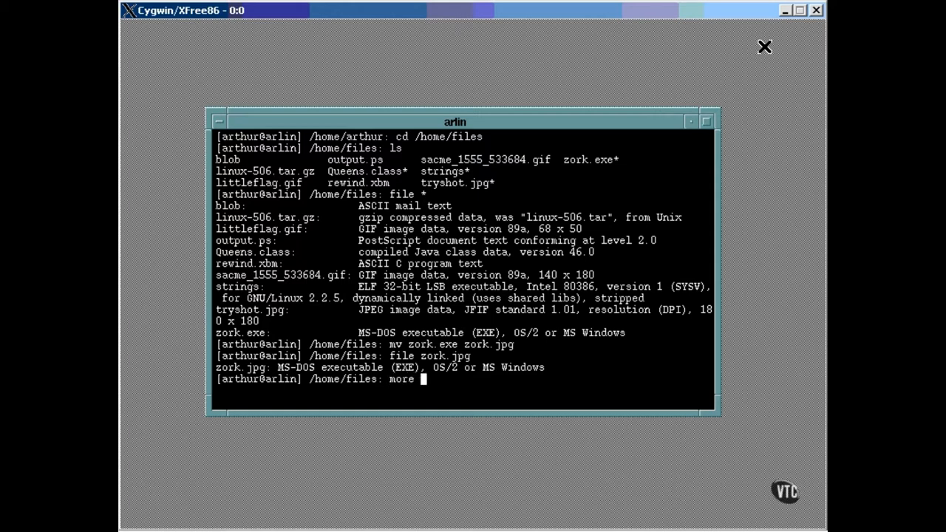
pyautogui.write('/usr/')
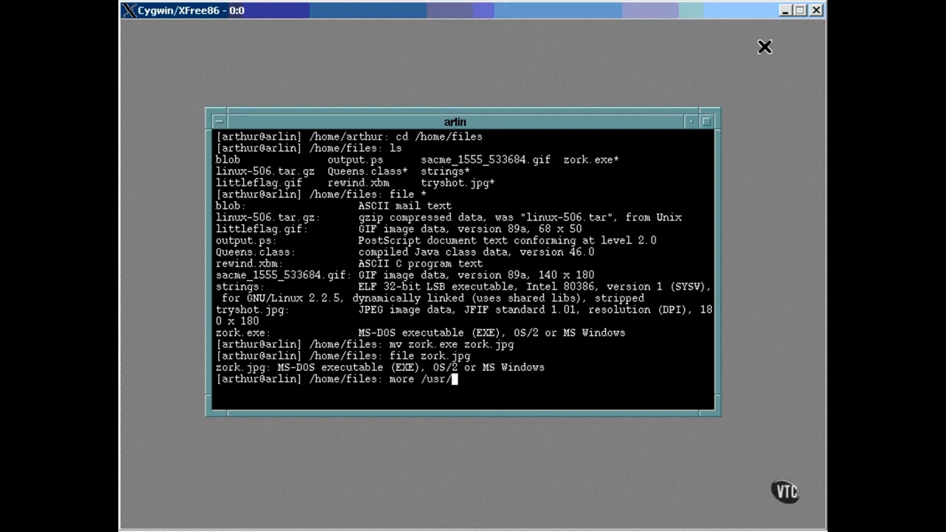
pyautogui.write('share/m')
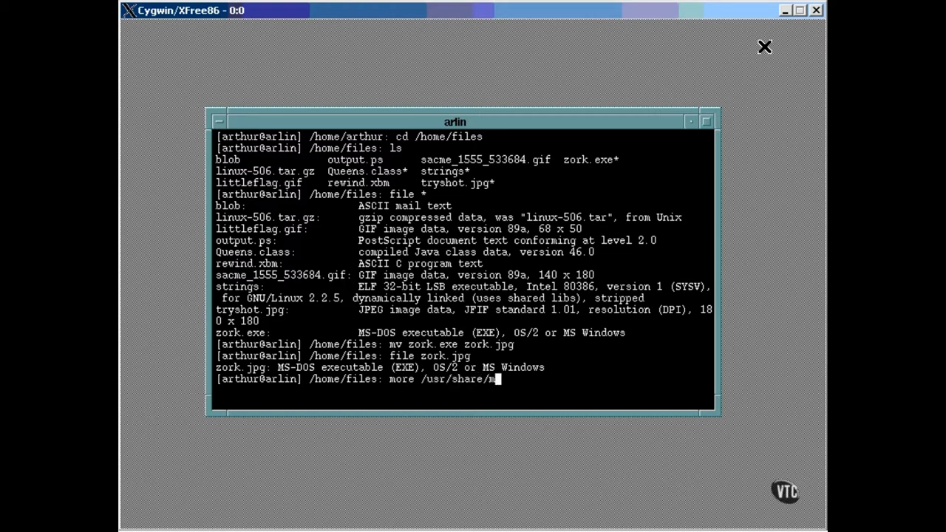
pyautogui.press('Return')
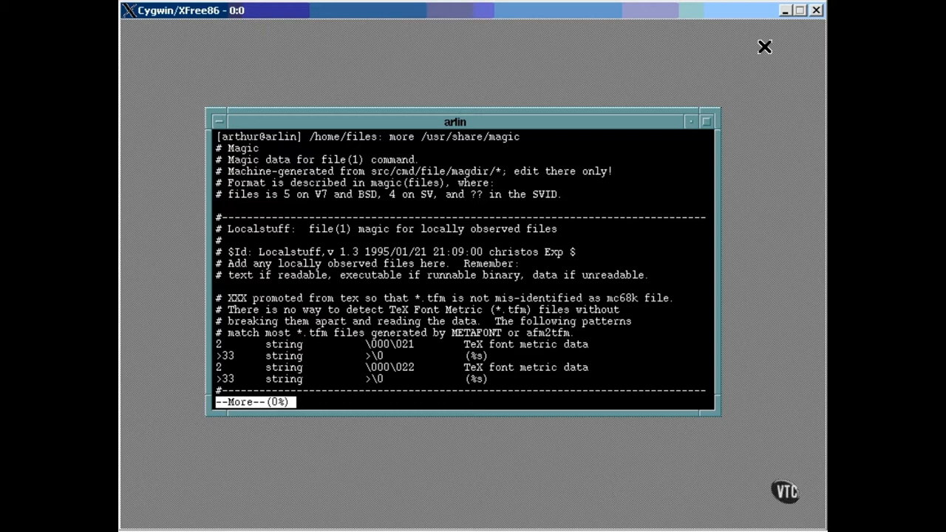
pyautogui.write('/')
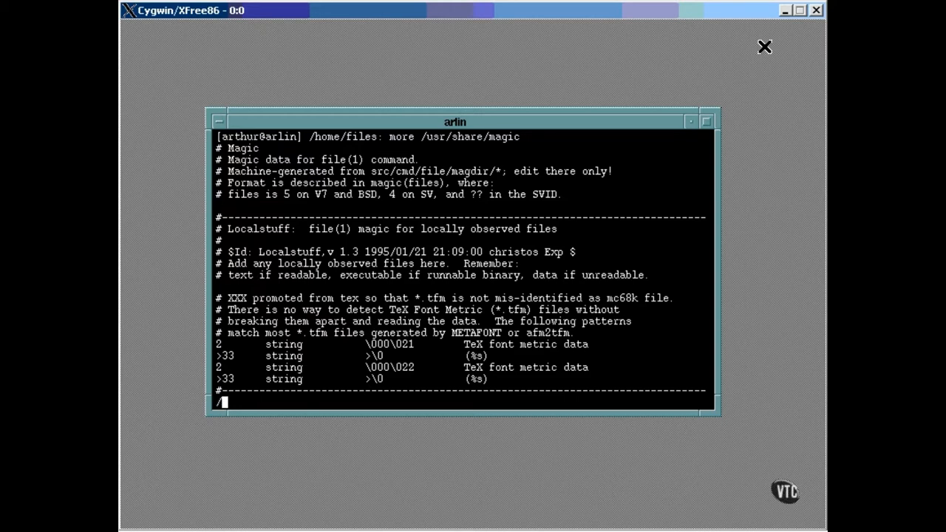
# - Search for the Java class entry near the JPEG rules, then quit back to the prompt
pyautogui.write('Java')
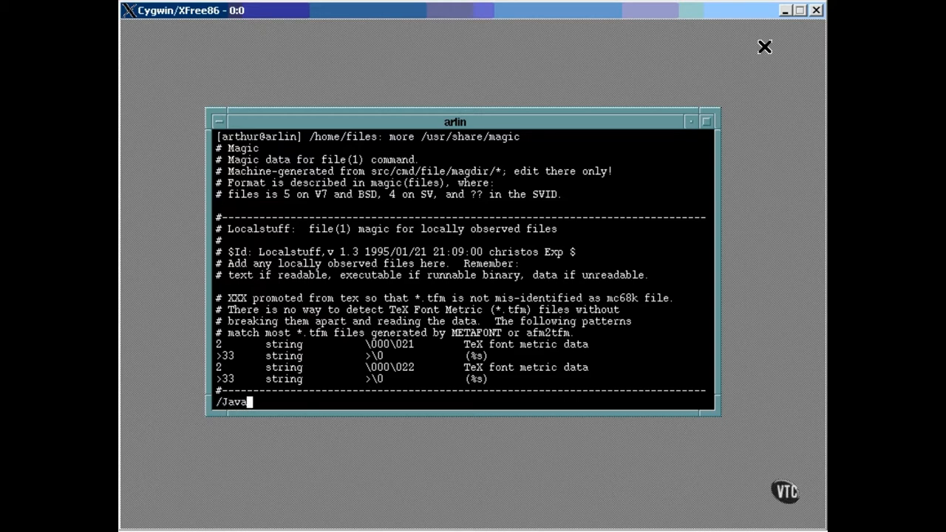
pyautogui.press('Return')
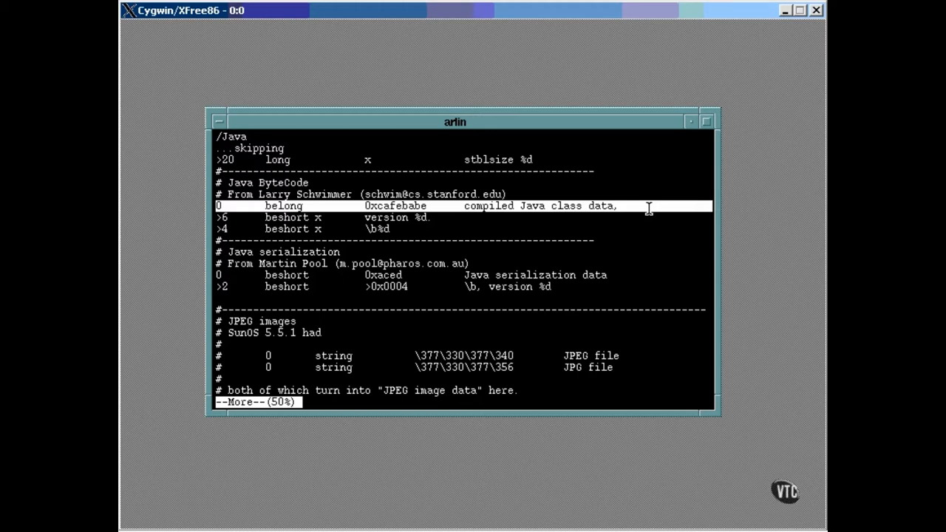
pyautogui.press('Return')
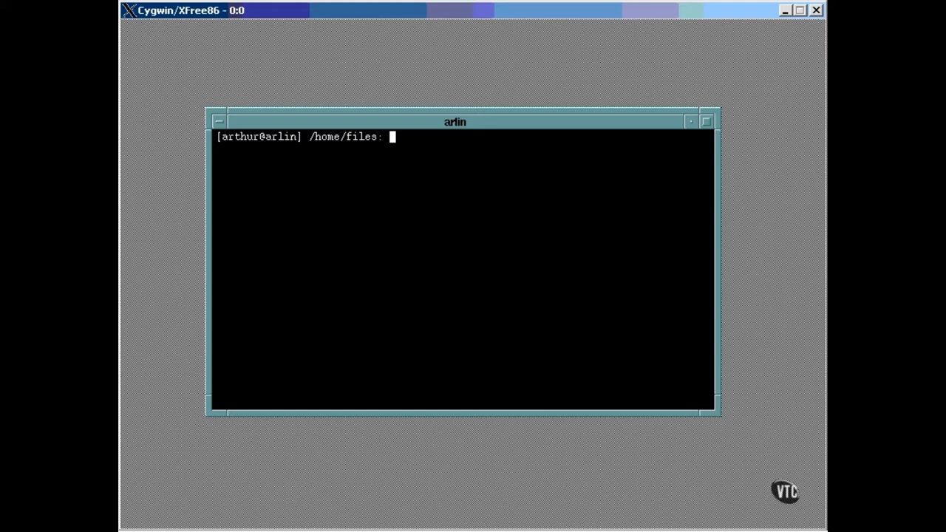
# - Return home, run du, du -s for the 719684 total, and df for free space per filesystem
pyautogui.write('cd')
pyautogui.write('du')
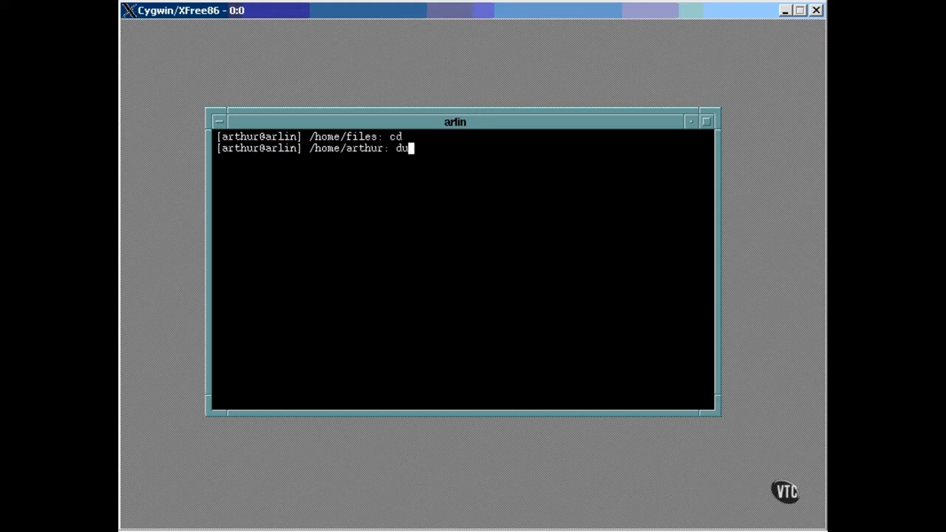
pyautogui.press('Return')
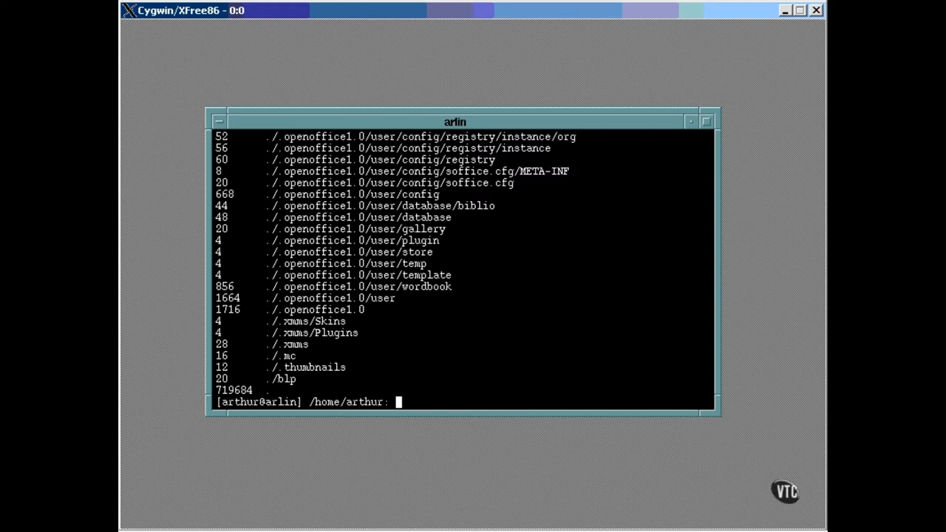
pyautogui.write('du -s')
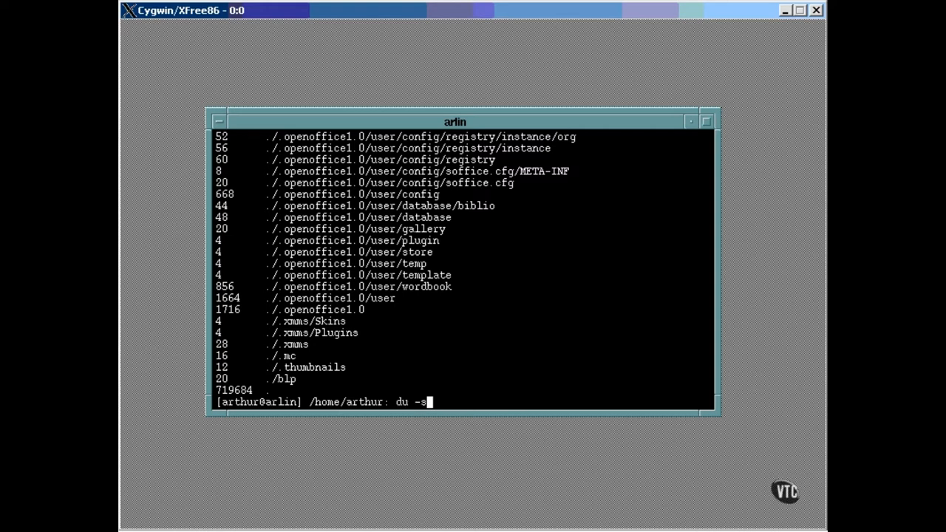
pyautogui.press('Return')
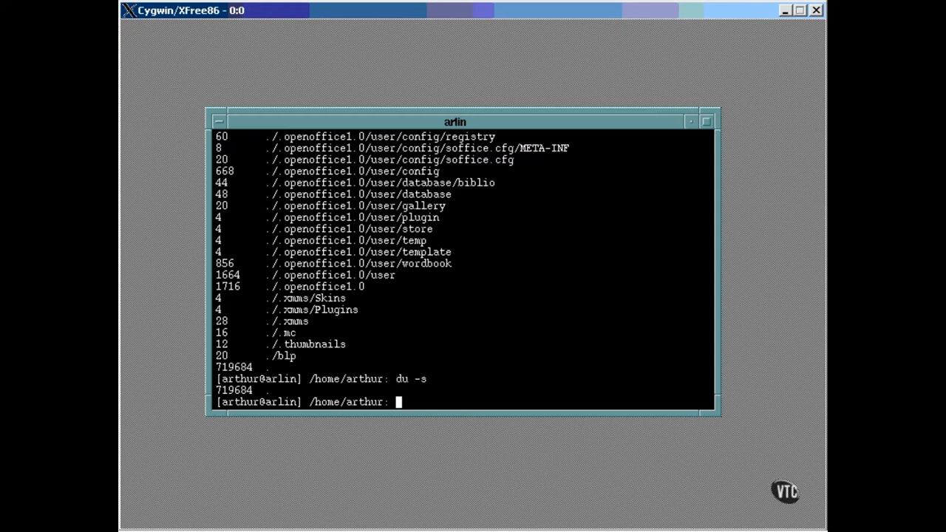
pyautogui.moveTo(604, 287)
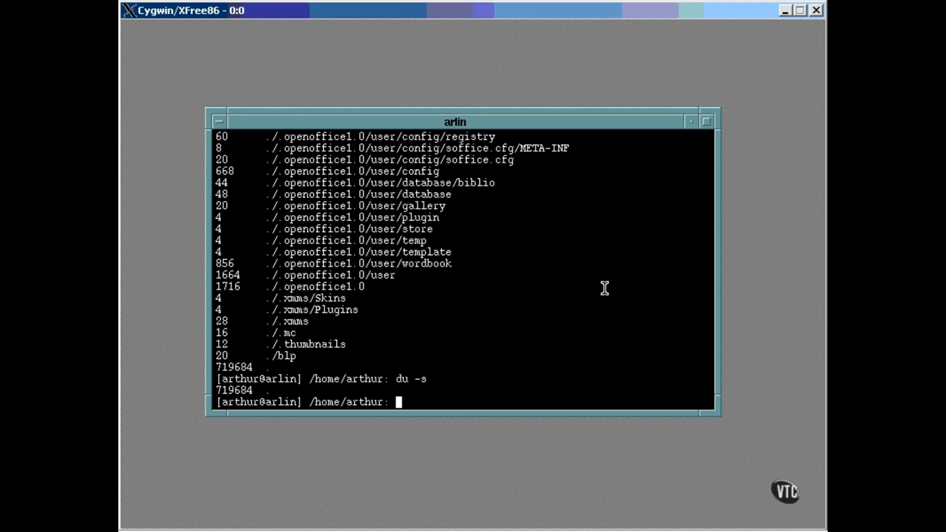
pyautogui.write('df')
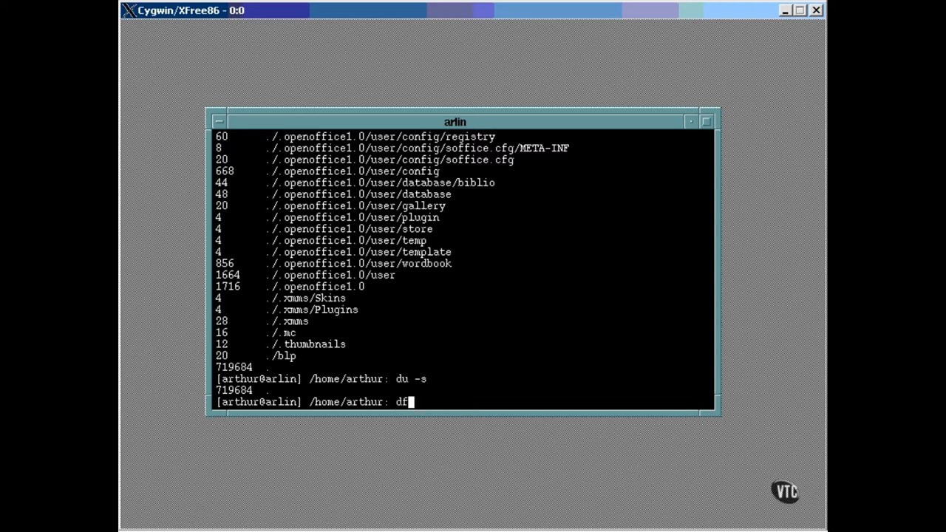
pyautogui.press('Return')
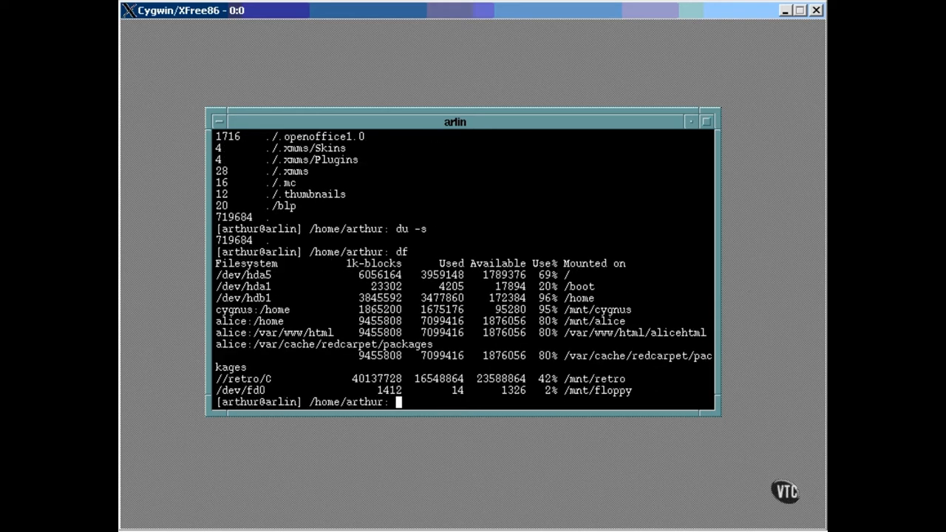